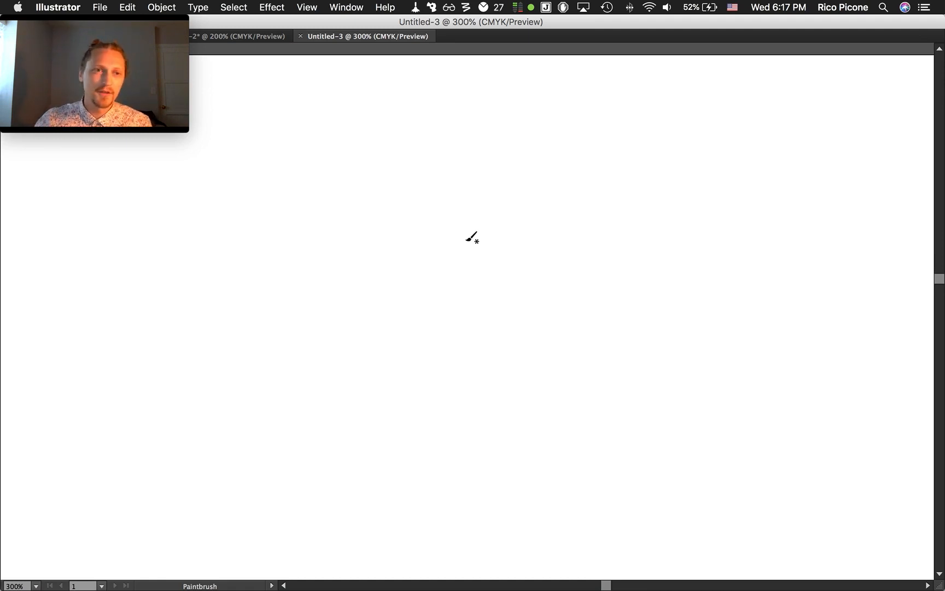
mouse_move(476, 279)
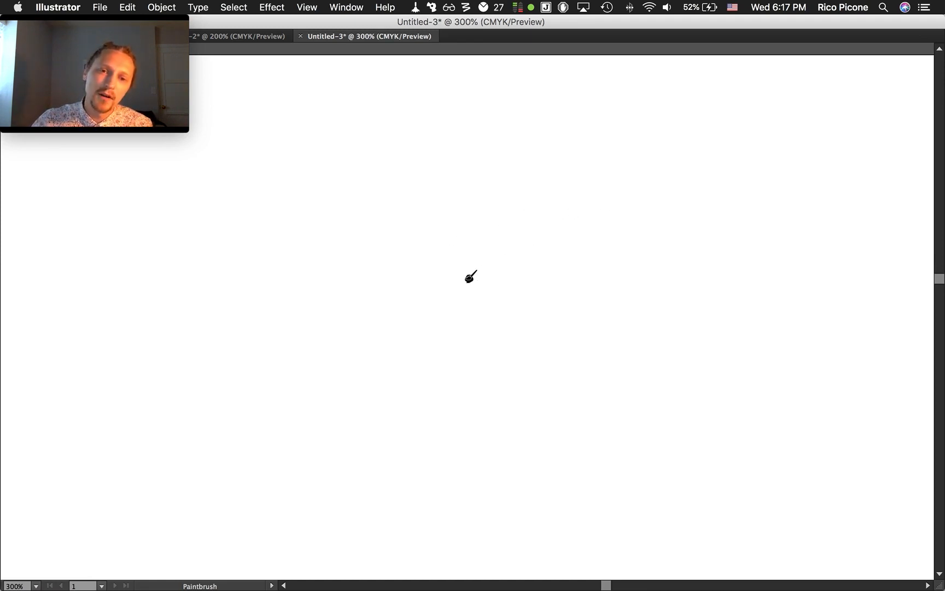
- Stroke the left and right branches through the node and handwrite the upper-right branch's current label
left_click_drag(373, 245, 430, 247)
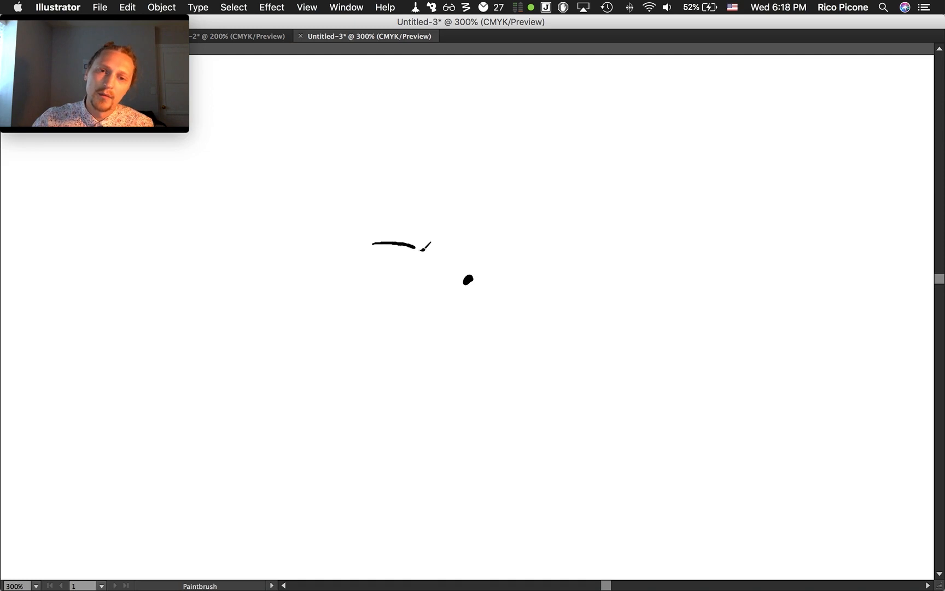
left_click_drag(412, 244, 563, 240)
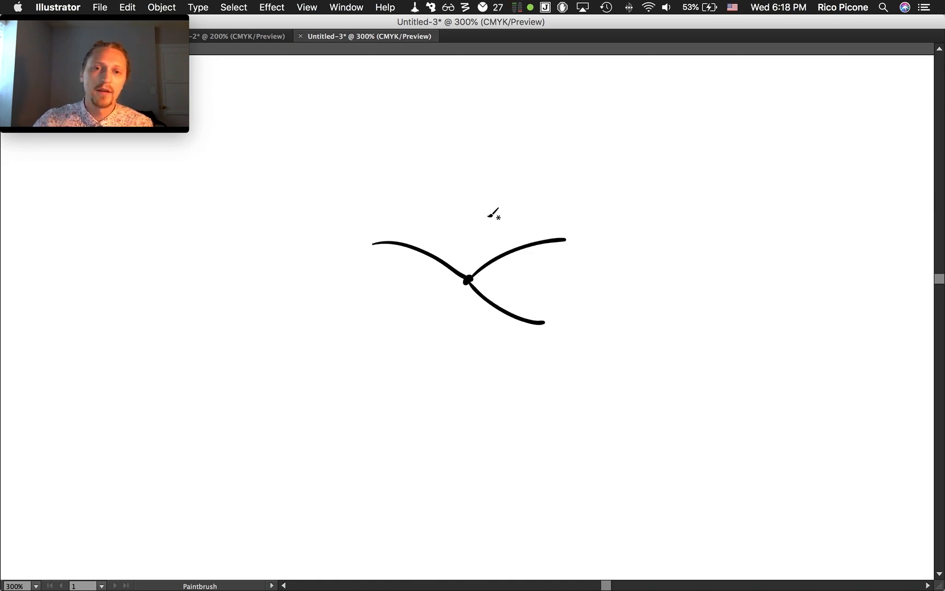
mouse_move(422, 240)
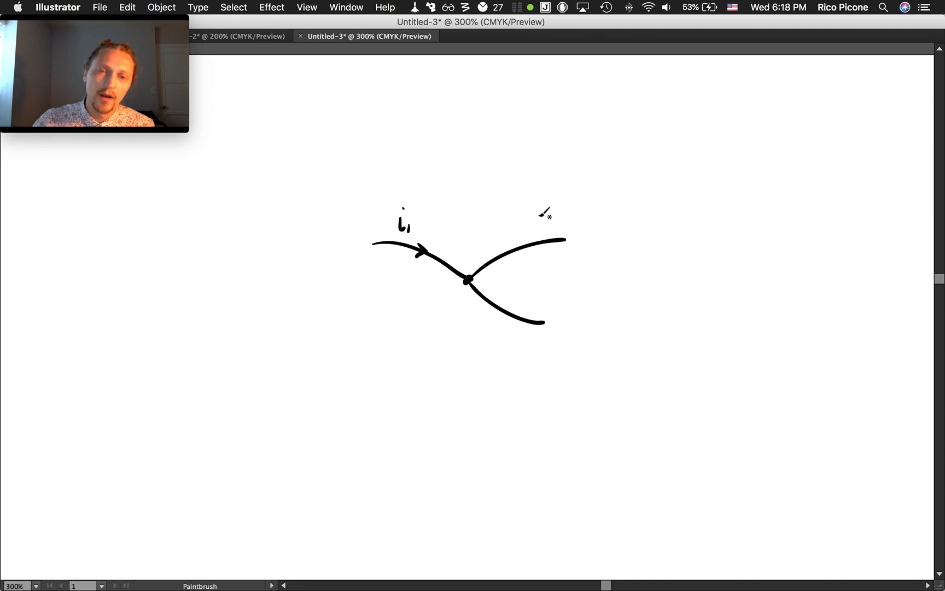
left_click_drag(515, 220, 546, 214)
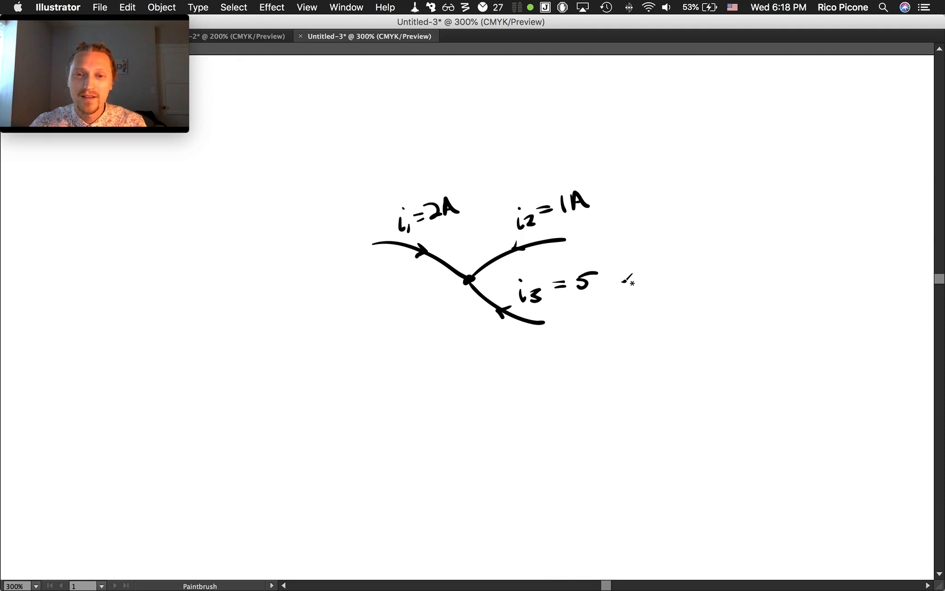
- Handwrite an A after the 5 so the third label reads i3 = 5A
left_click_drag(605, 280, 618, 287)
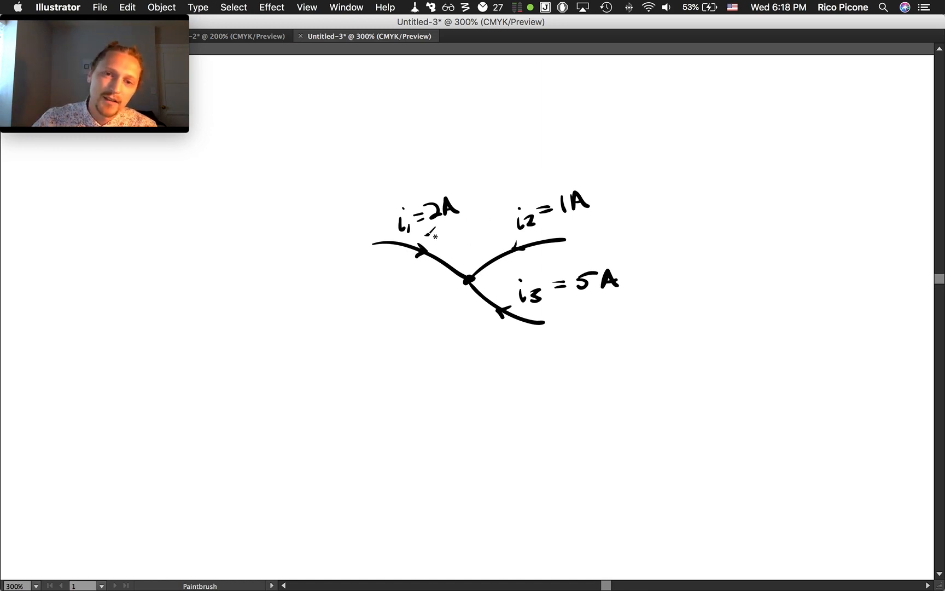
mouse_move(580, 204)
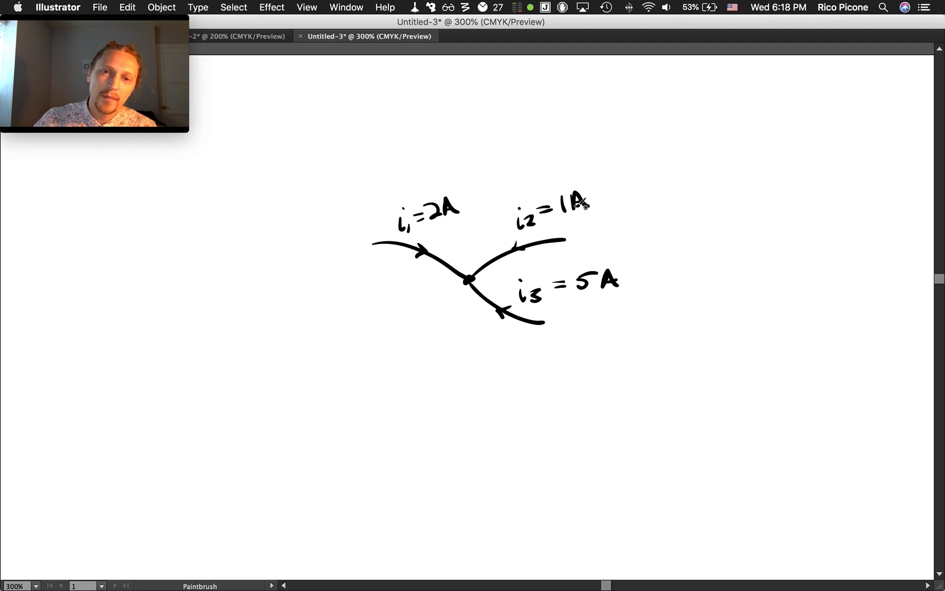
mouse_move(482, 279)
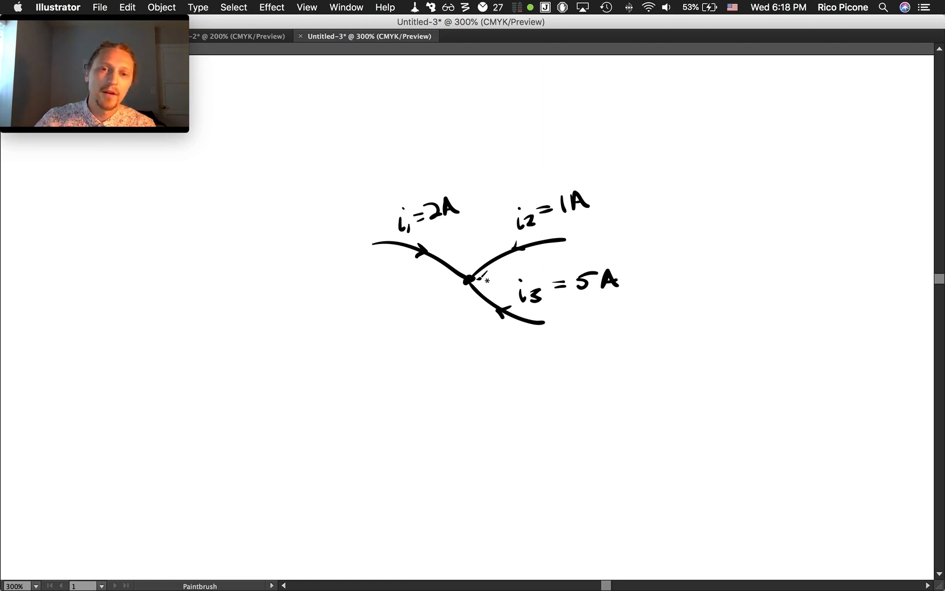
mouse_move(482, 299)
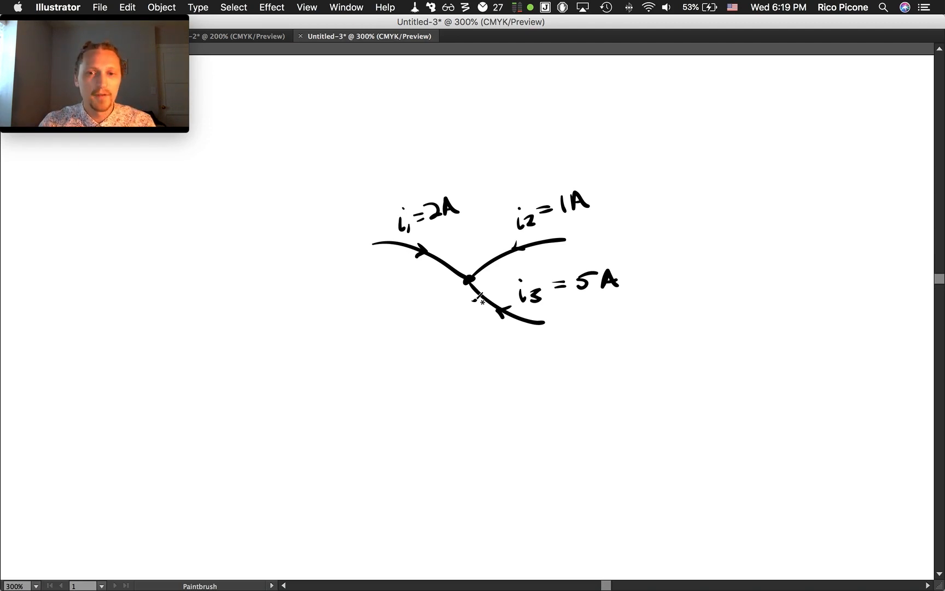
mouse_move(592, 310)
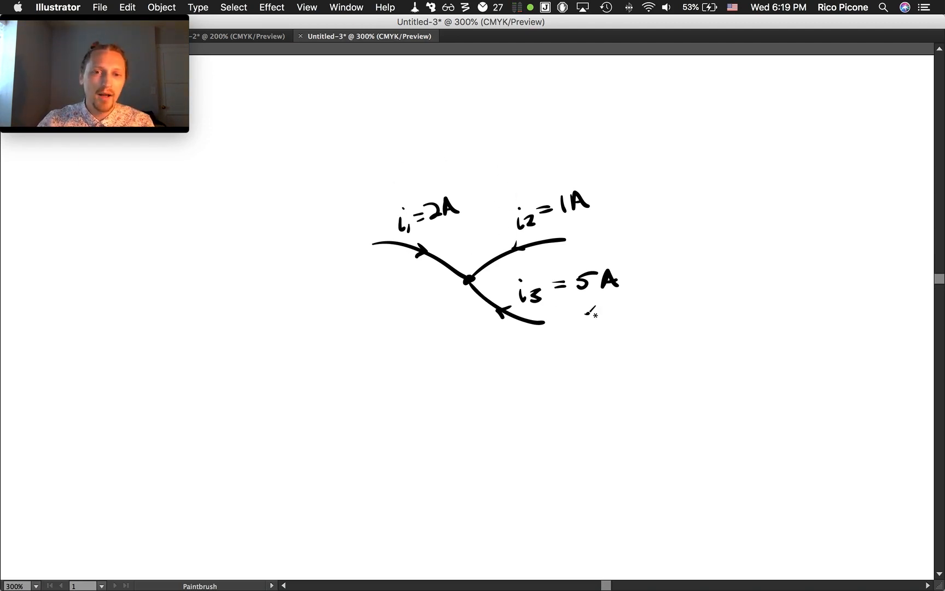
mouse_move(534, 314)
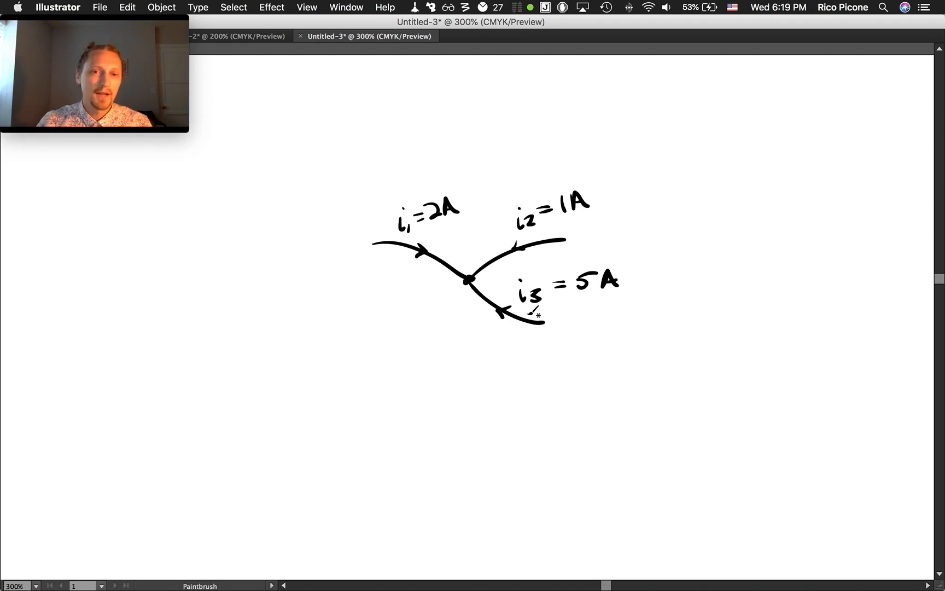
mouse_move(587, 326)
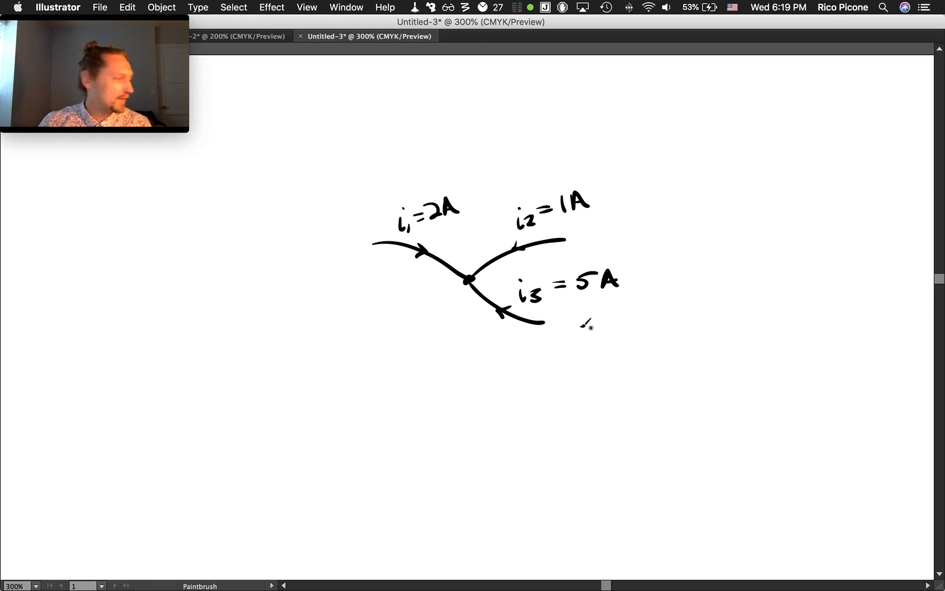
mouse_move(601, 235)
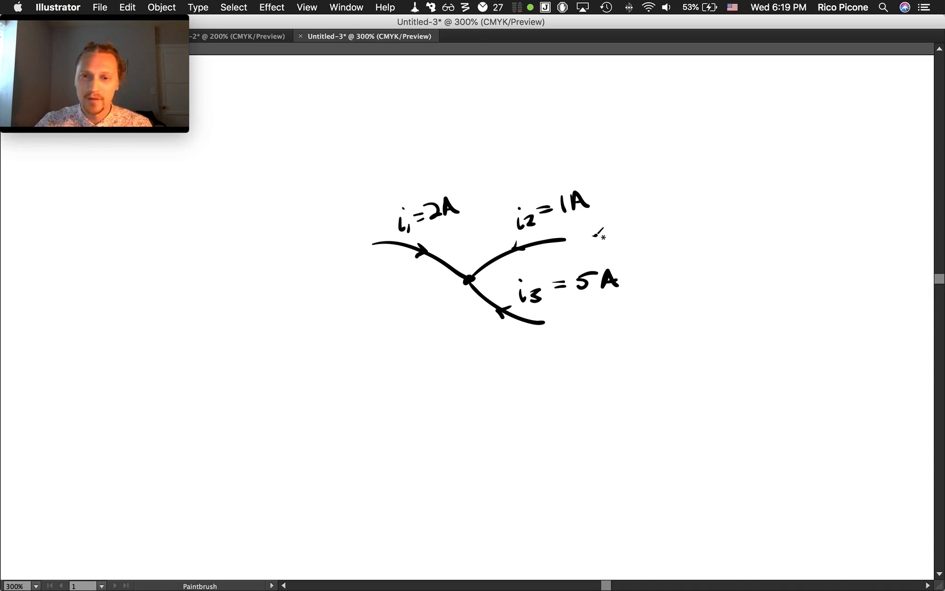
mouse_move(606, 250)
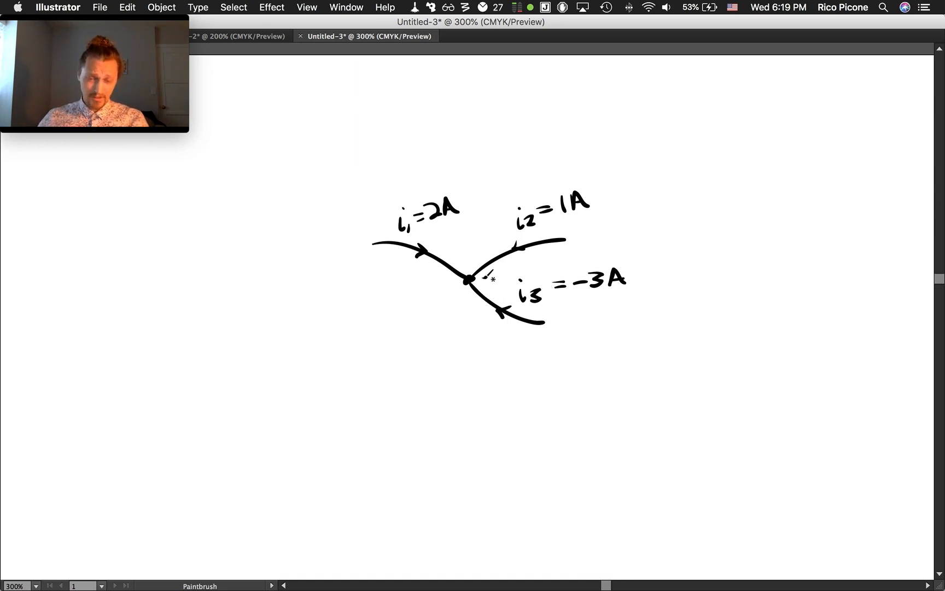
mouse_move(571, 329)
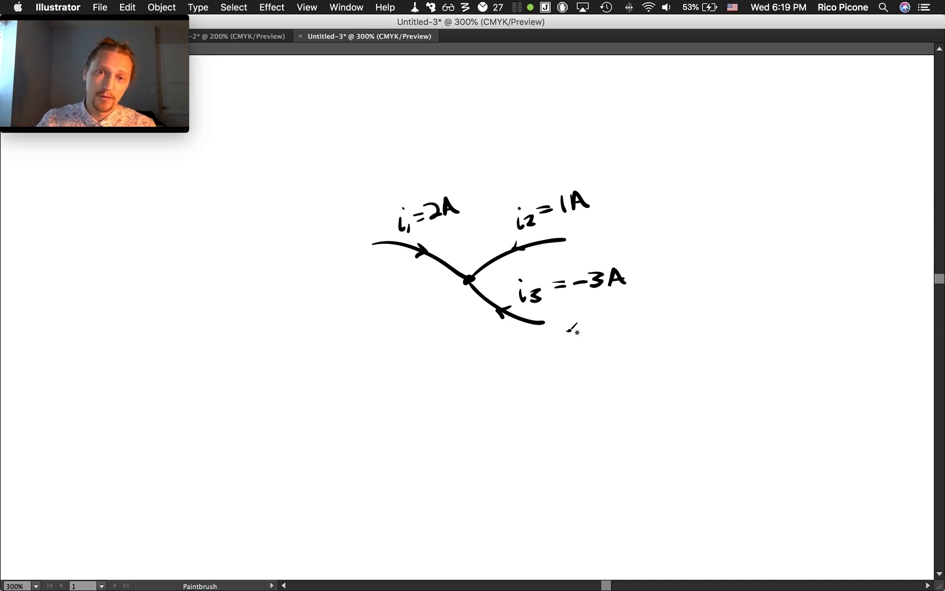
mouse_move(609, 374)
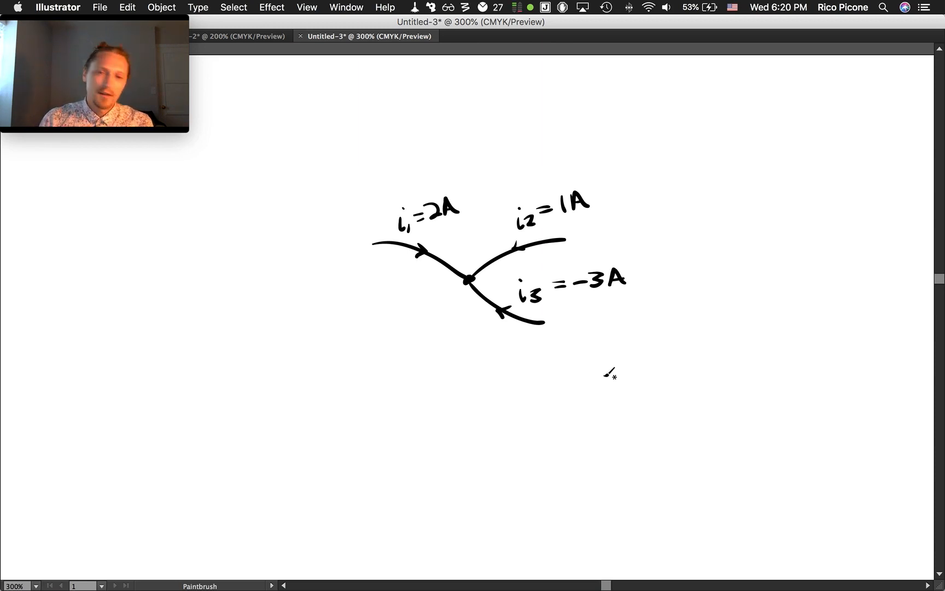
mouse_move(384, 343)
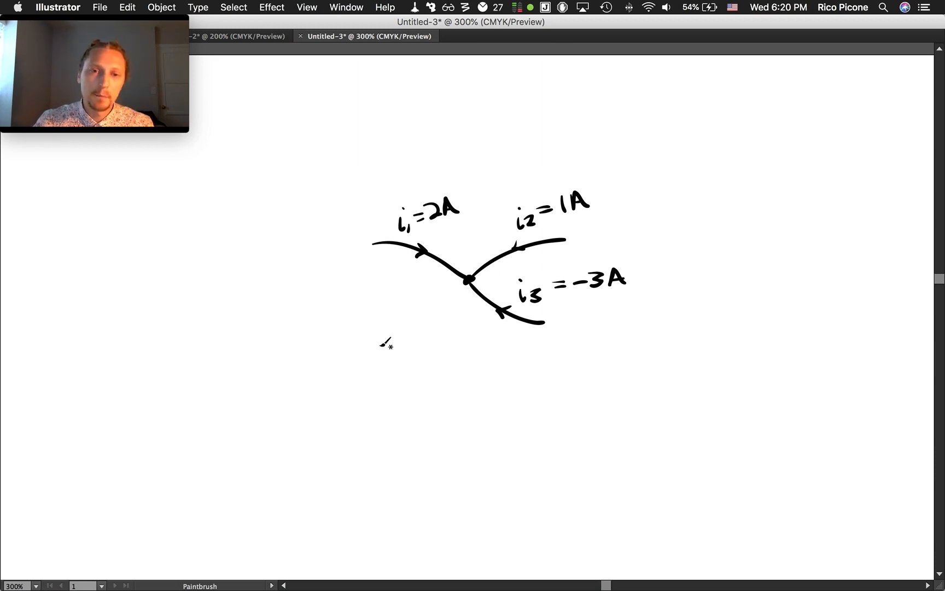
- Handwrite the sum i1 + i2 + i3 = 0 beneath the first node sketch
left_click_drag(379, 340, 348, 371)
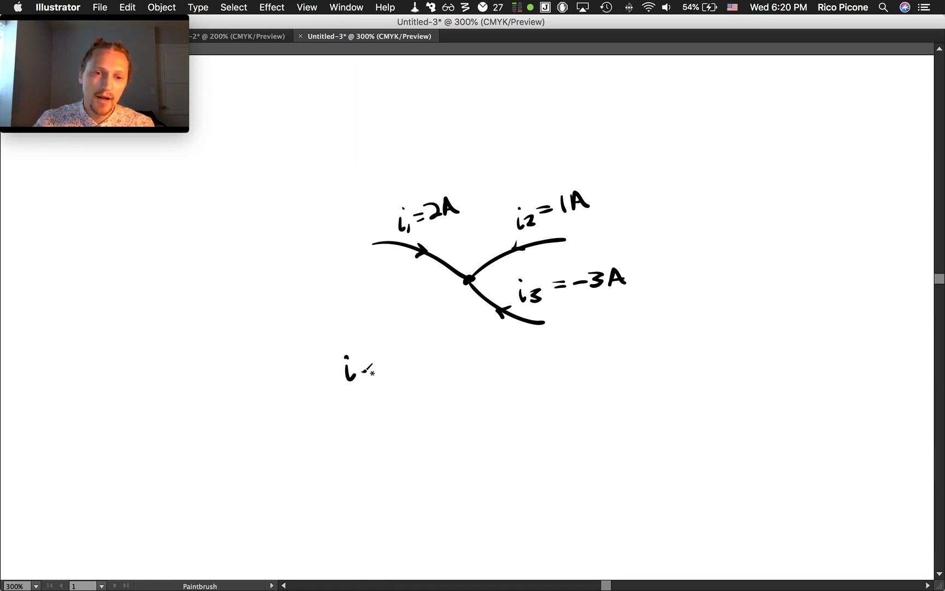
left_click_drag(356, 367, 400, 367)
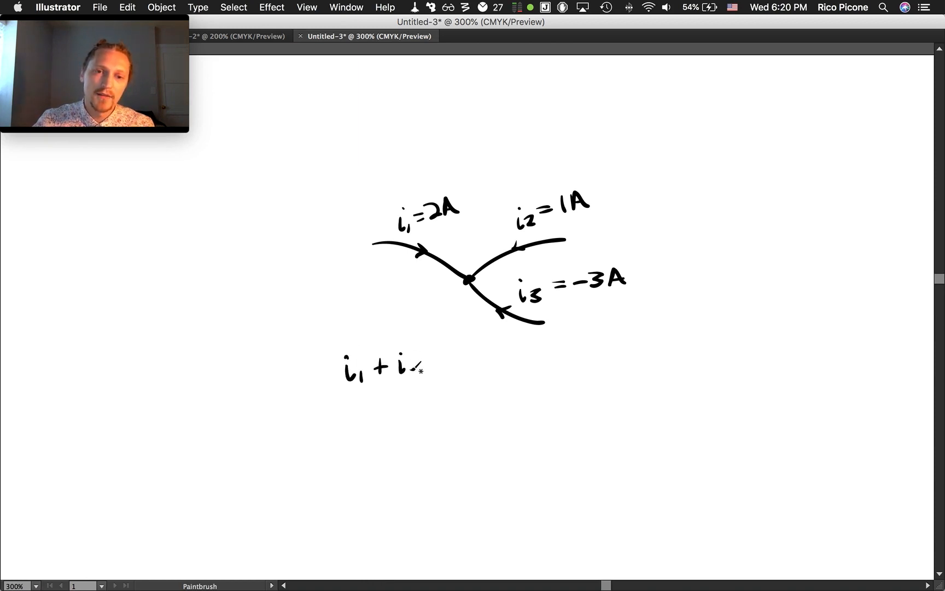
left_click_drag(413, 368, 458, 356)
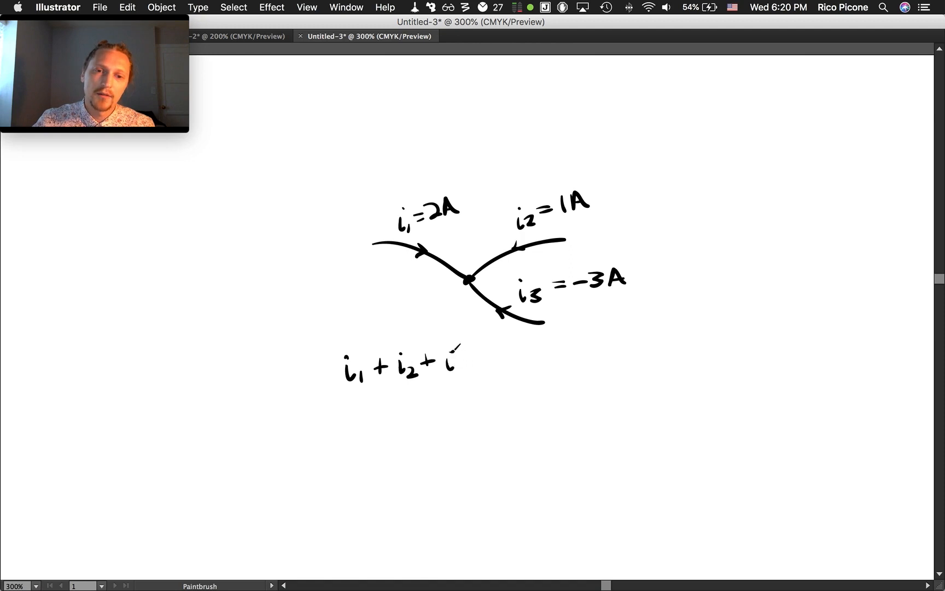
left_click_drag(454, 359, 512, 367)
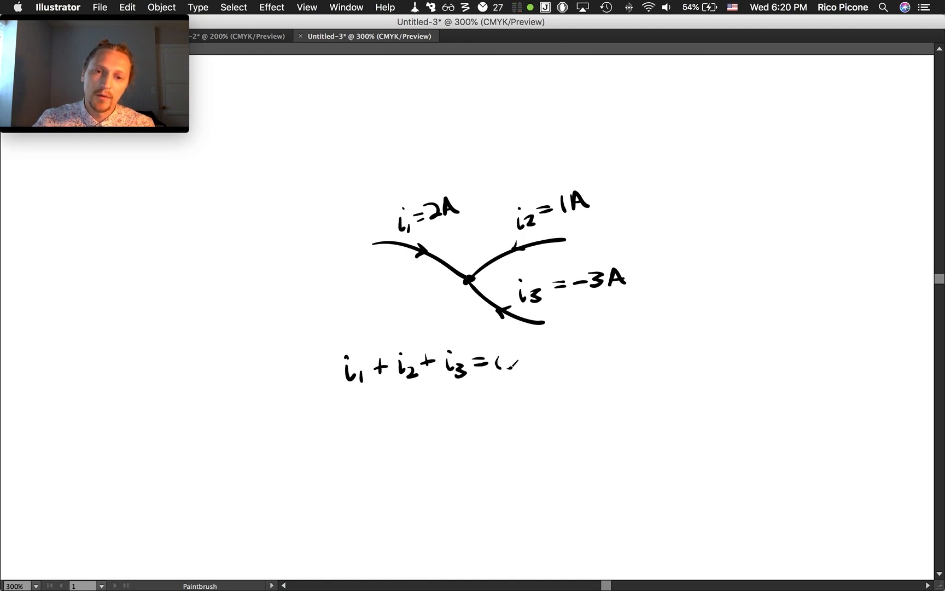
left_click_drag(495, 362, 509, 365)
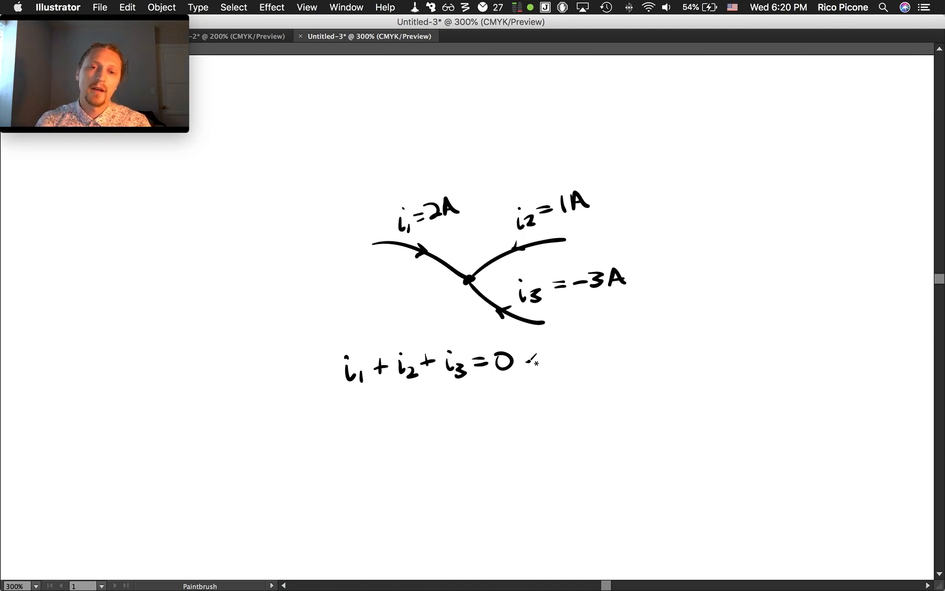
mouse_move(498, 192)
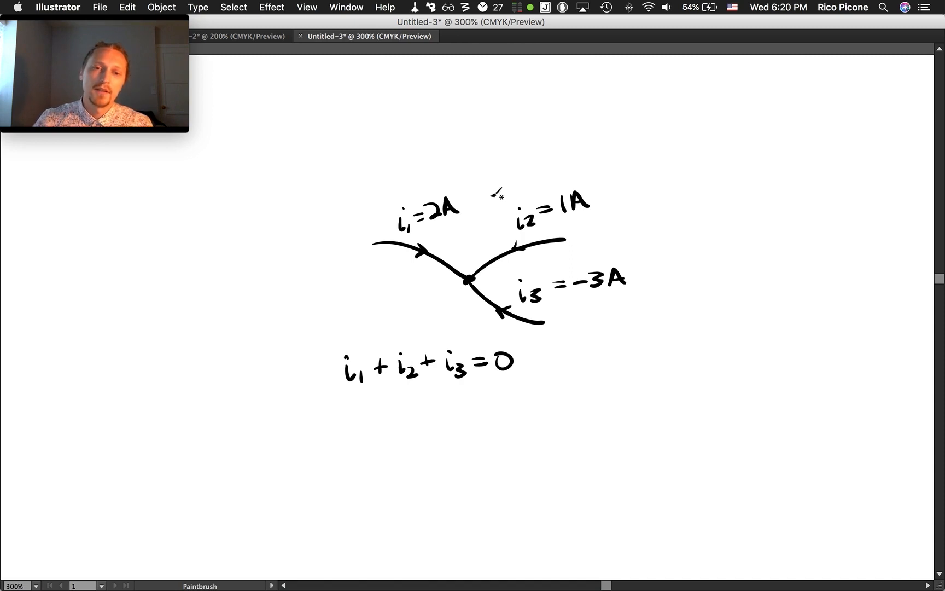
mouse_move(498, 246)
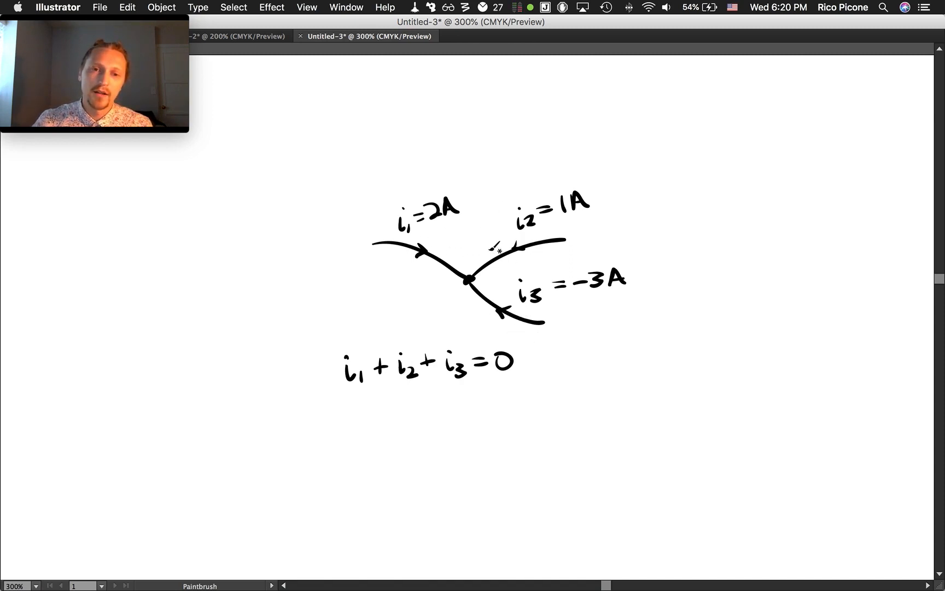
mouse_move(630, 351)
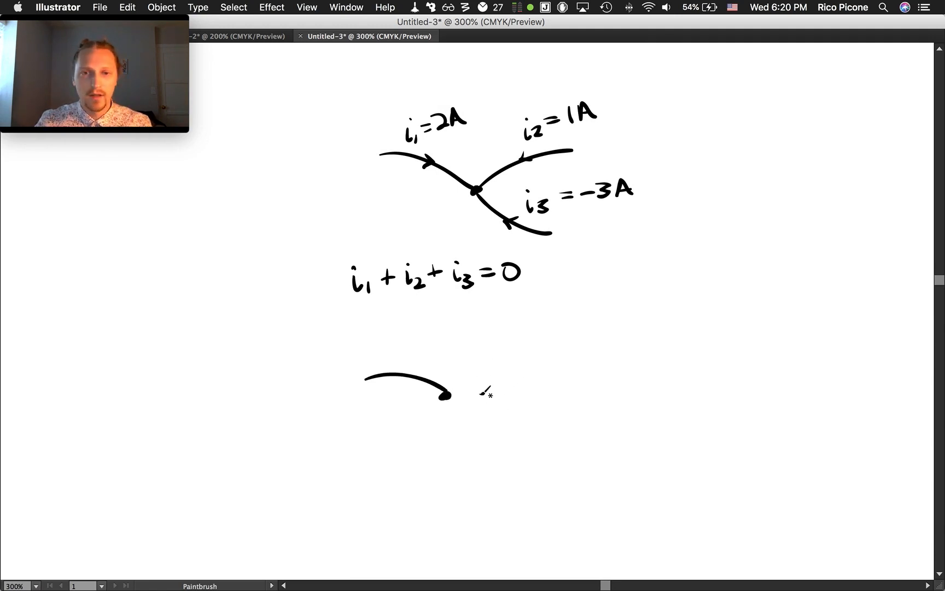
- Draw the upper-right and lower-right branches and add an arrowhead on the incoming left branch
left_click_drag(449, 395, 524, 368)
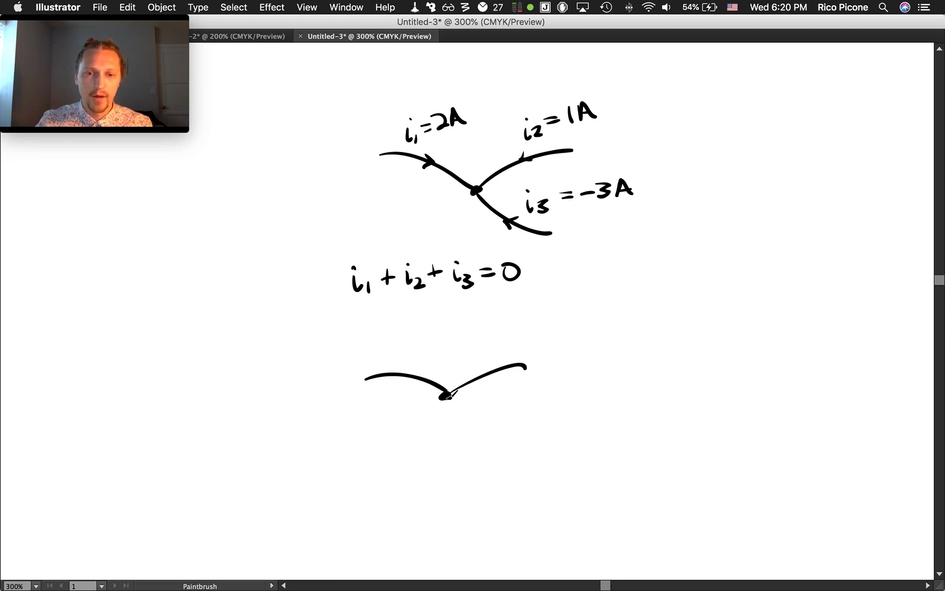
left_click_drag(447, 397, 498, 446)
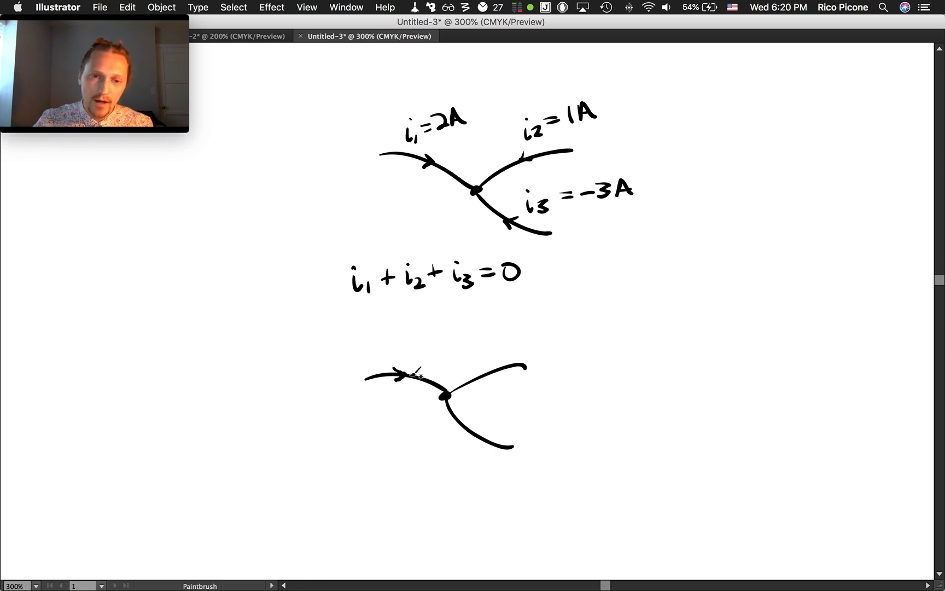
left_click_drag(394, 362, 410, 350)
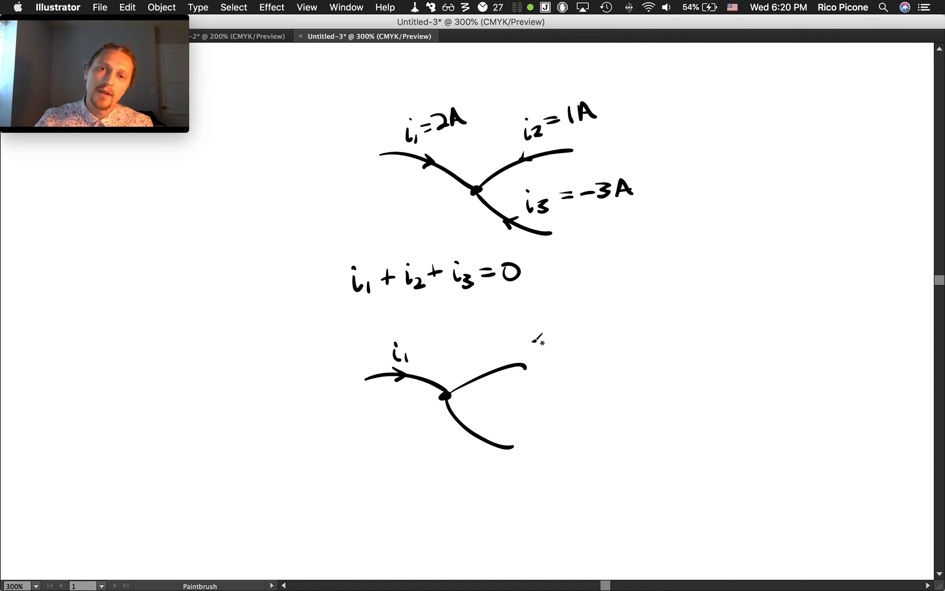
mouse_move(494, 374)
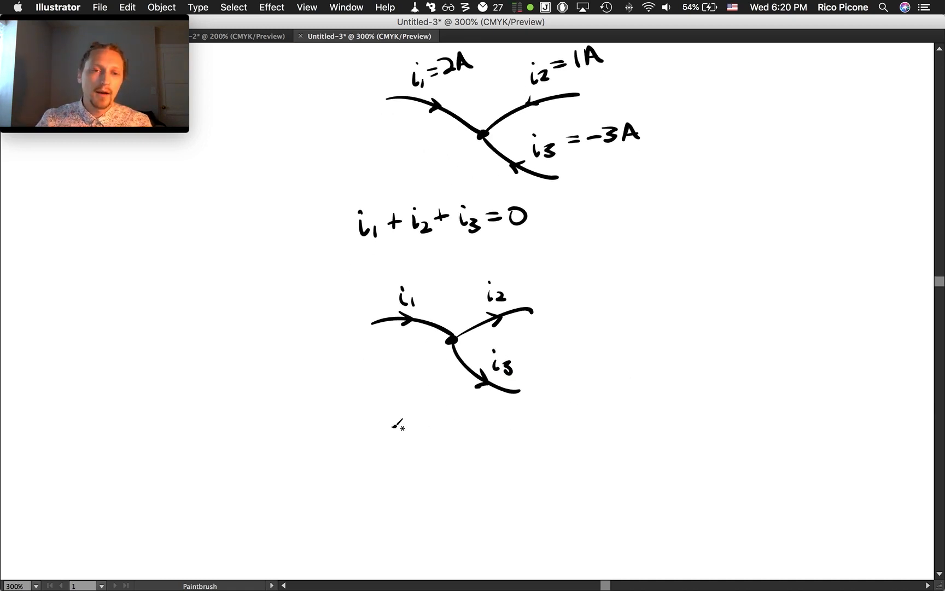
mouse_move(371, 423)
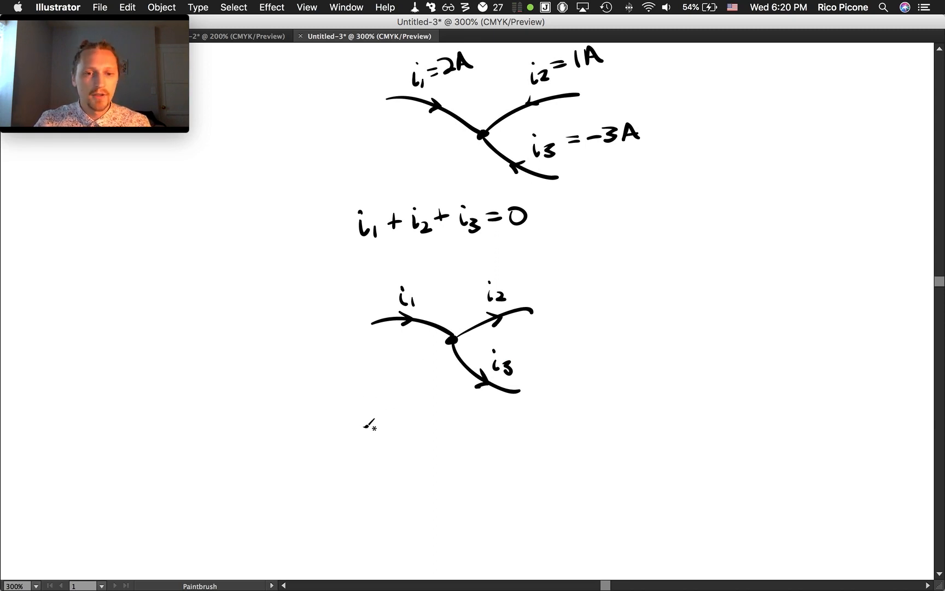
- Handwrite i1 − i2 − i3 = under the second node sketch
left_click_drag(362, 422, 380, 439)
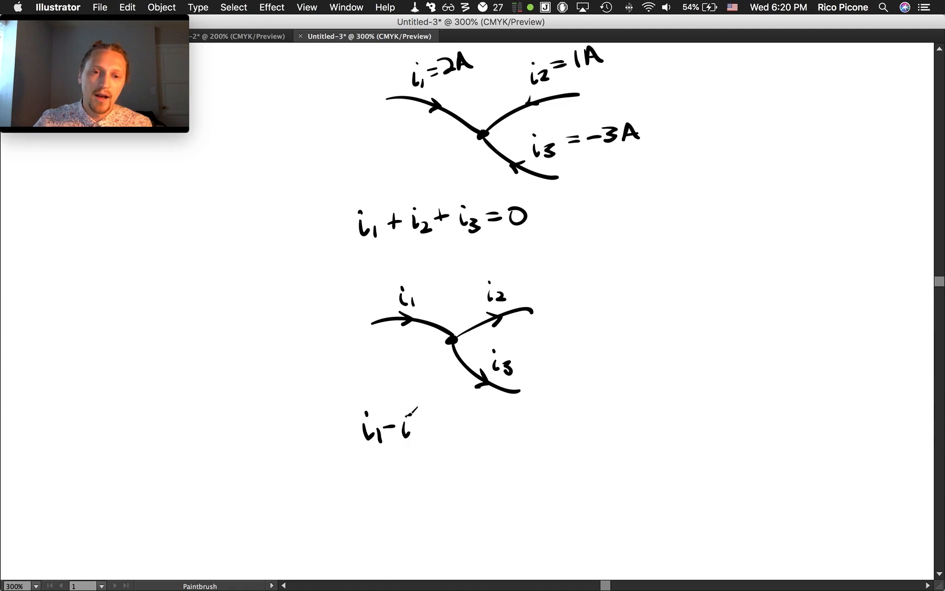
left_click_drag(413, 419, 446, 430)
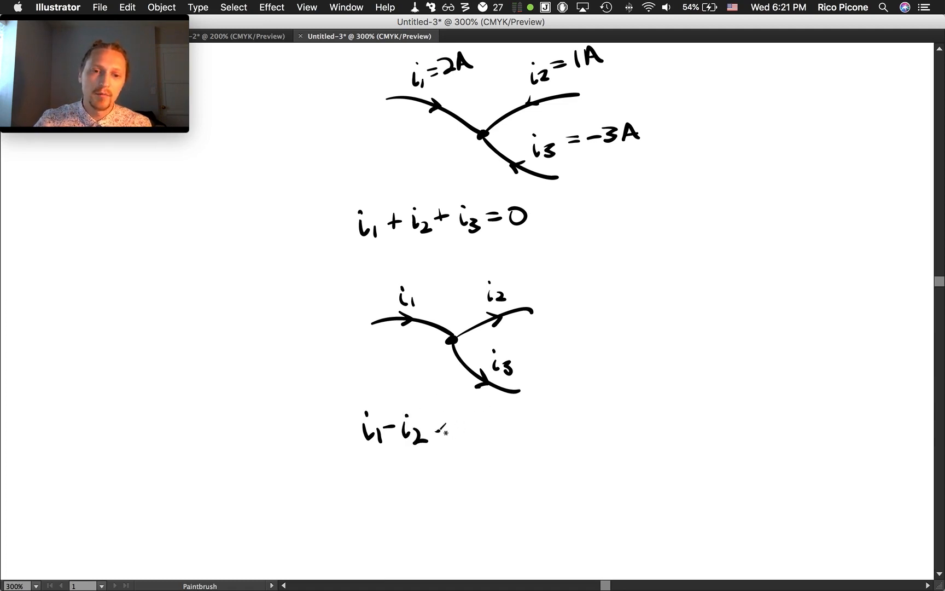
left_click_drag(431, 427, 471, 434)
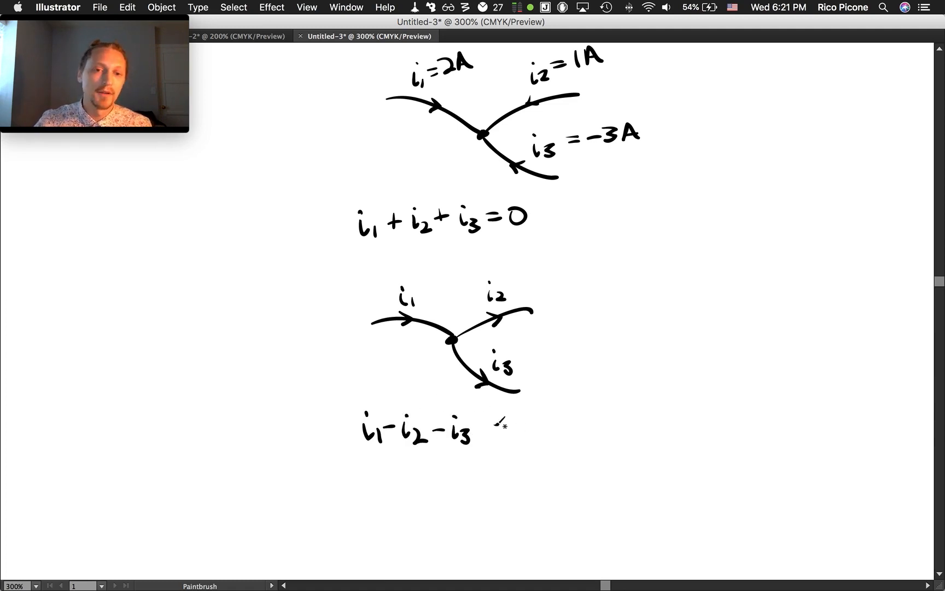
left_click_drag(475, 424, 524, 427)
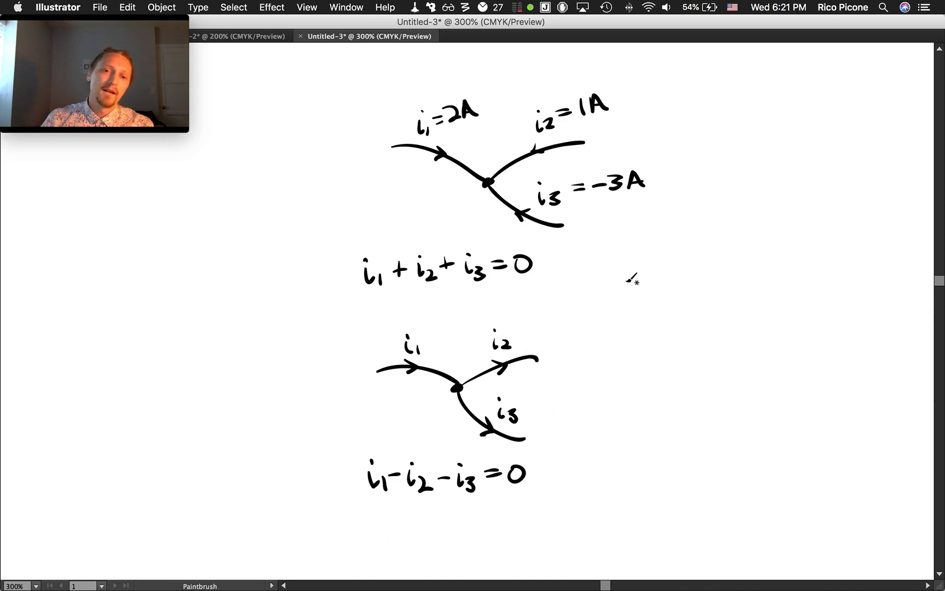
mouse_move(498, 419)
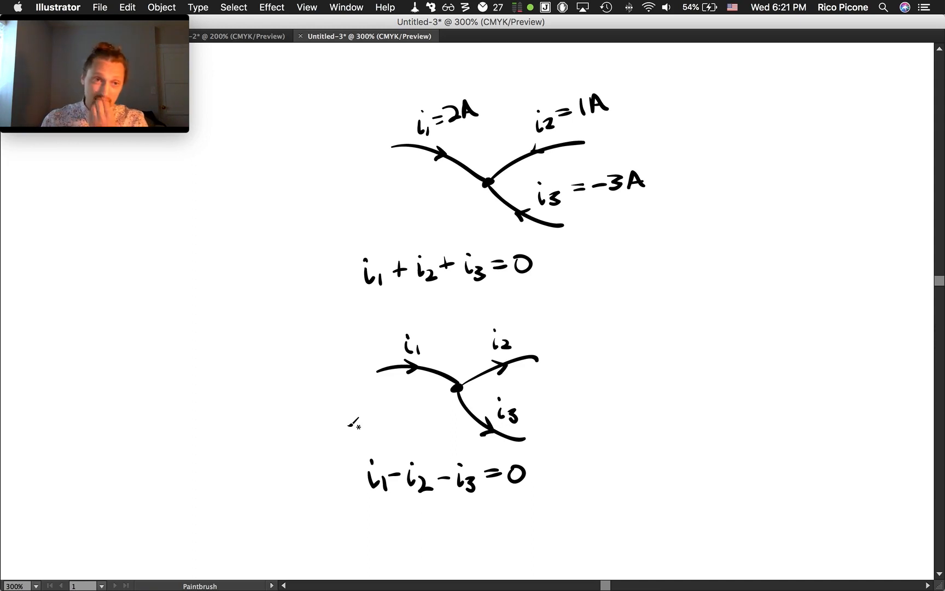
mouse_move(696, 350)
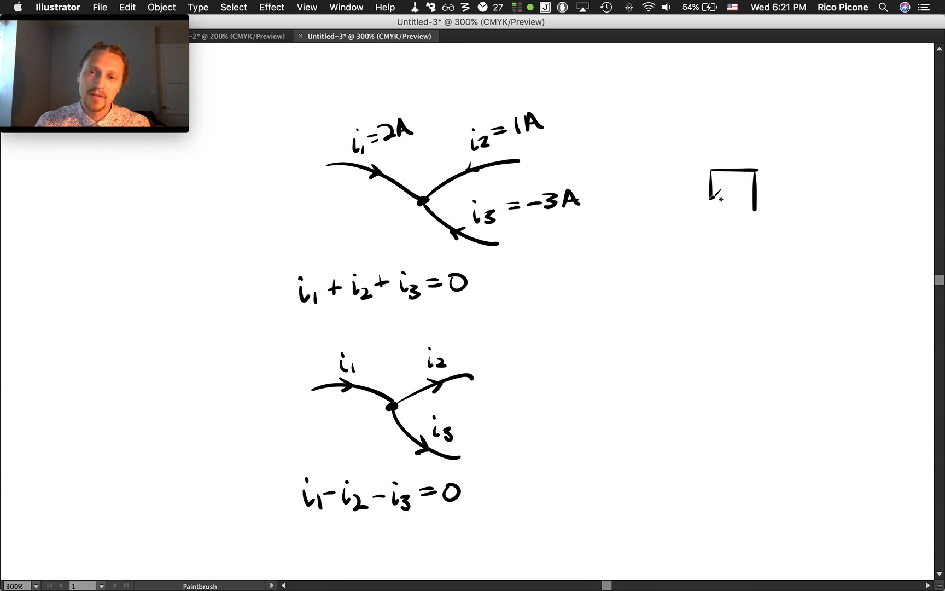
mouse_move(719, 208)
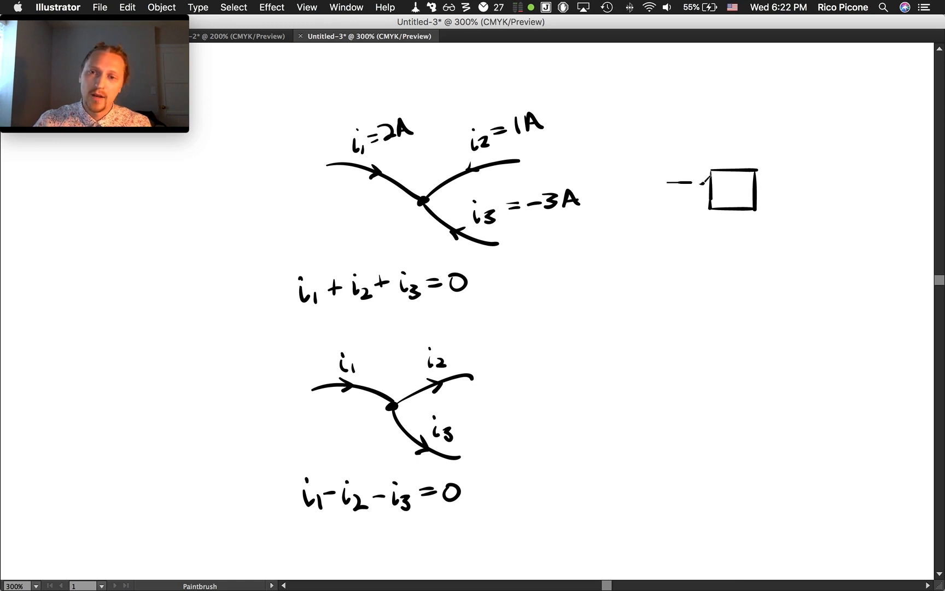
- Draw an arrow pushing into the box's left side
left_click_drag(669, 183, 708, 193)
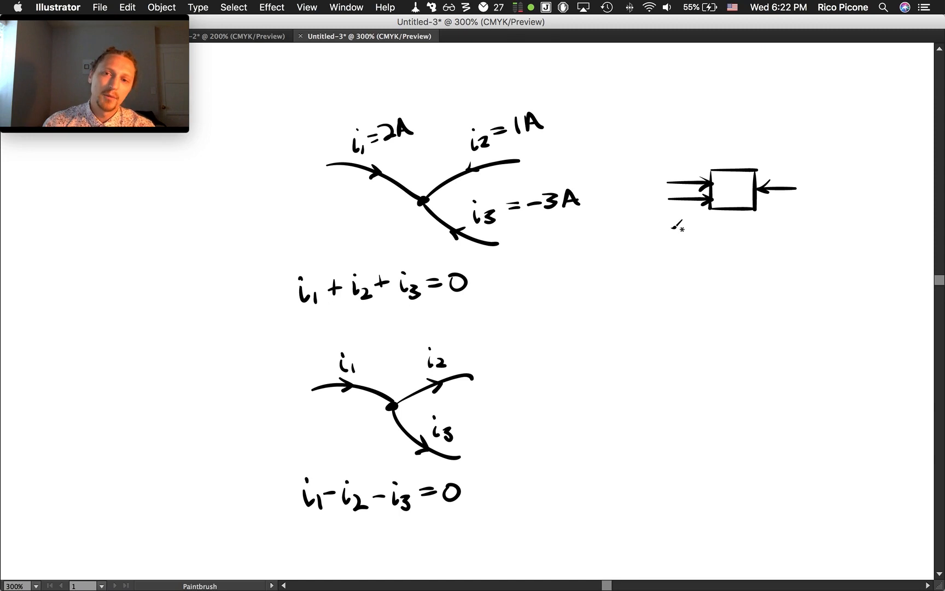
mouse_move(678, 217)
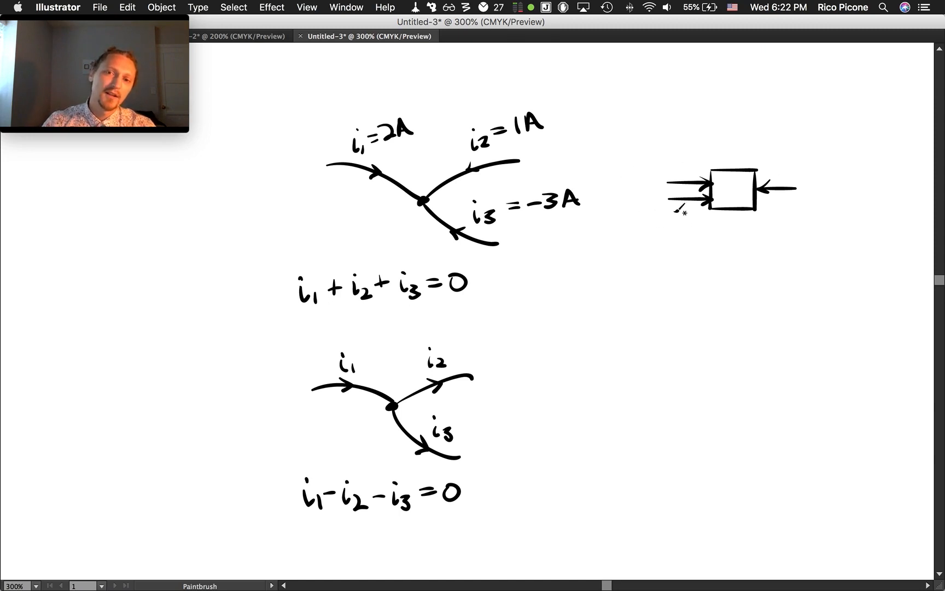
mouse_move(727, 278)
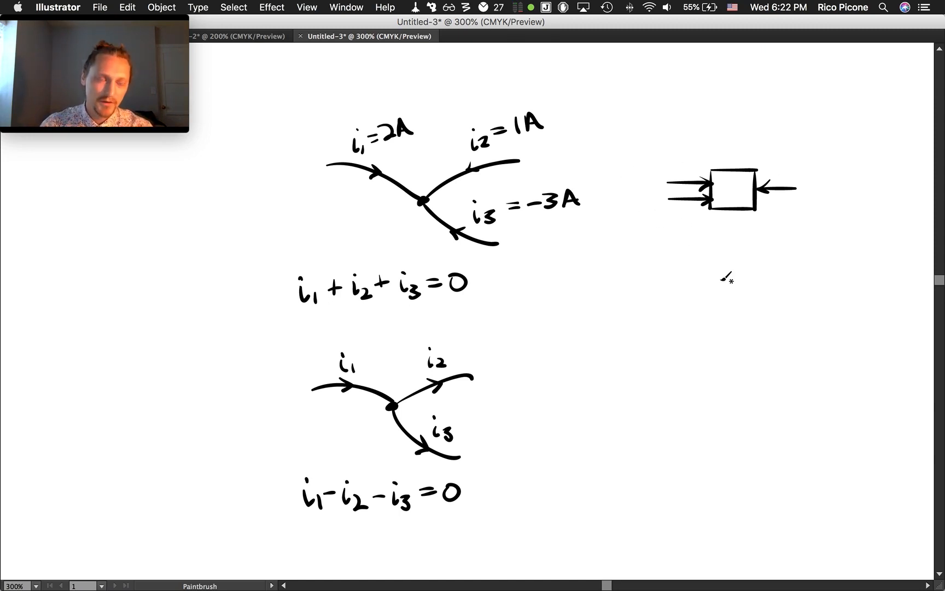